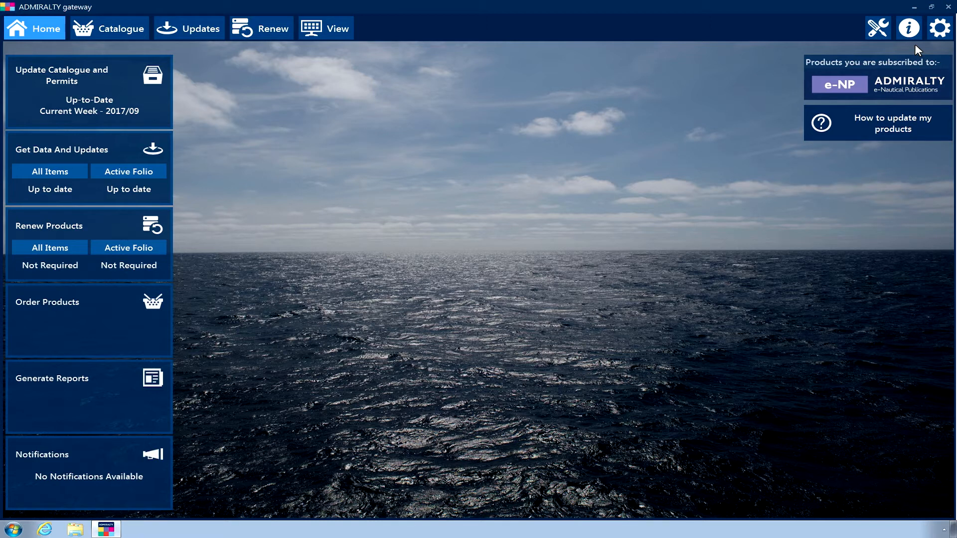
# Step: Start the Load e-NPs wizard and advance to its communications step for media loading
pyautogui.click(878, 28)
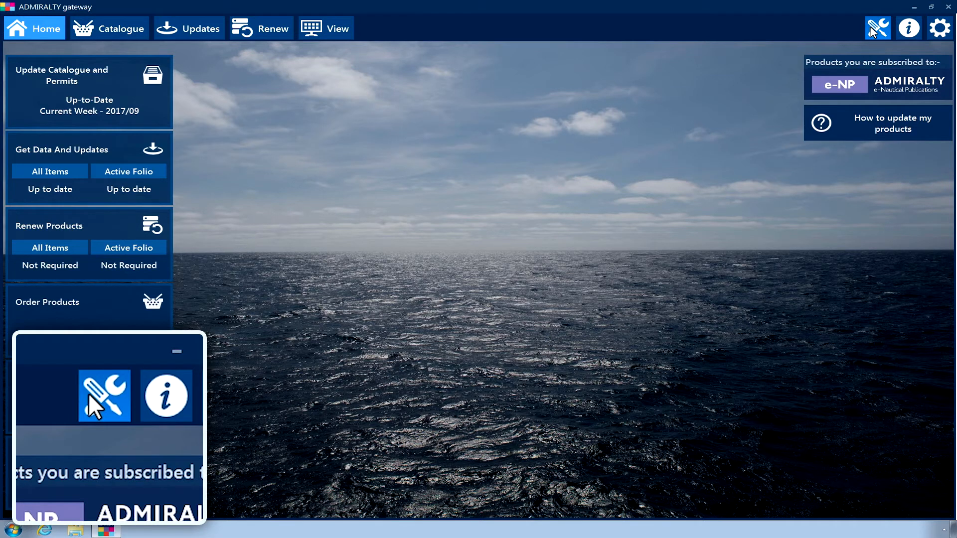
pyautogui.click(877, 28)
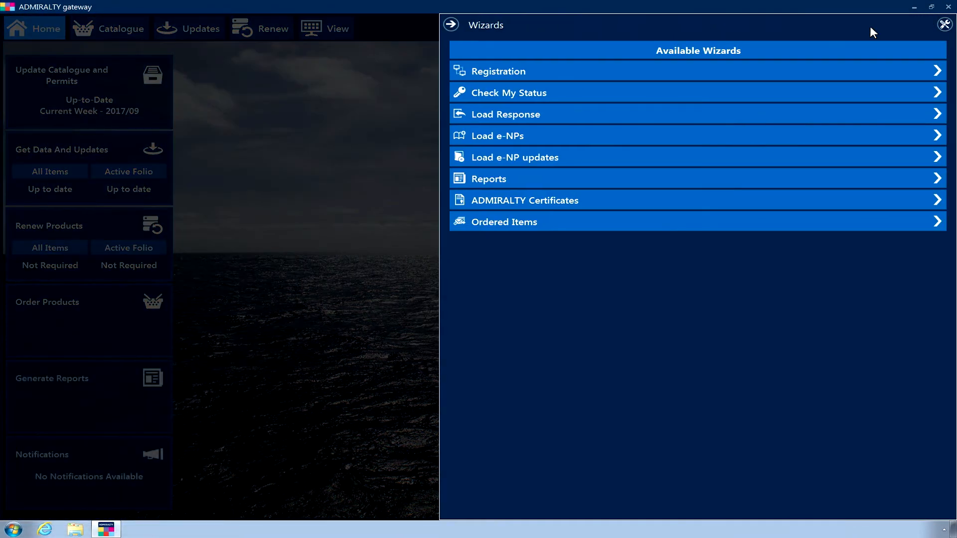
pyautogui.moveTo(849, 137)
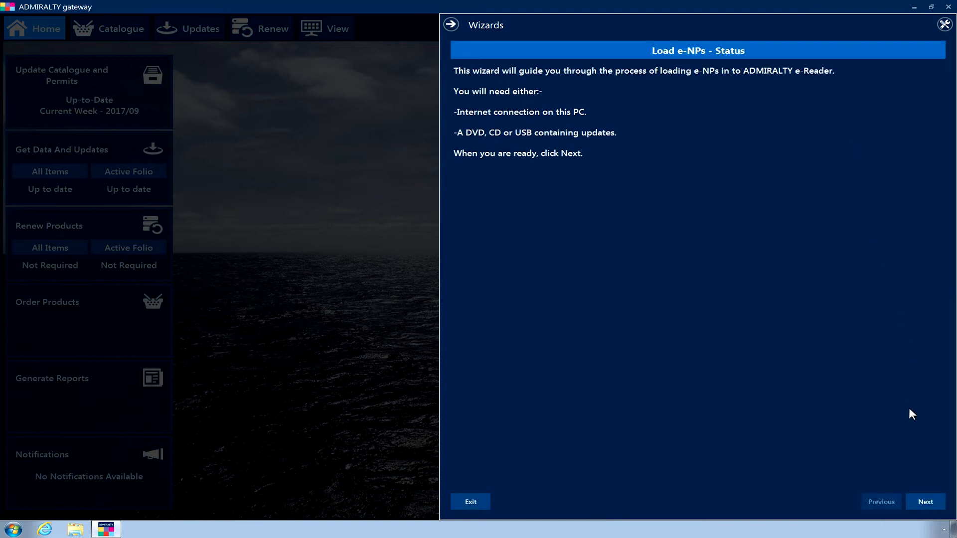
pyautogui.moveTo(937, 506)
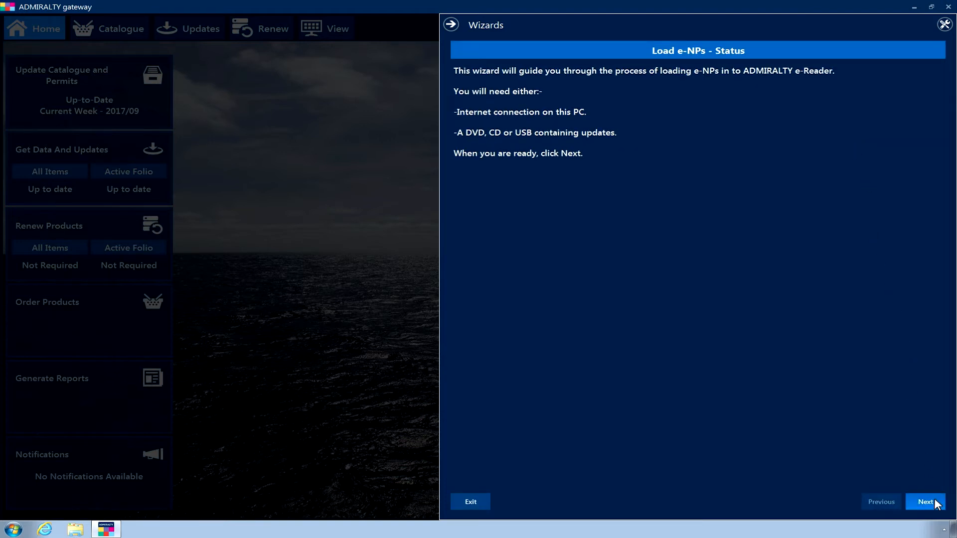
pyautogui.click(925, 501)
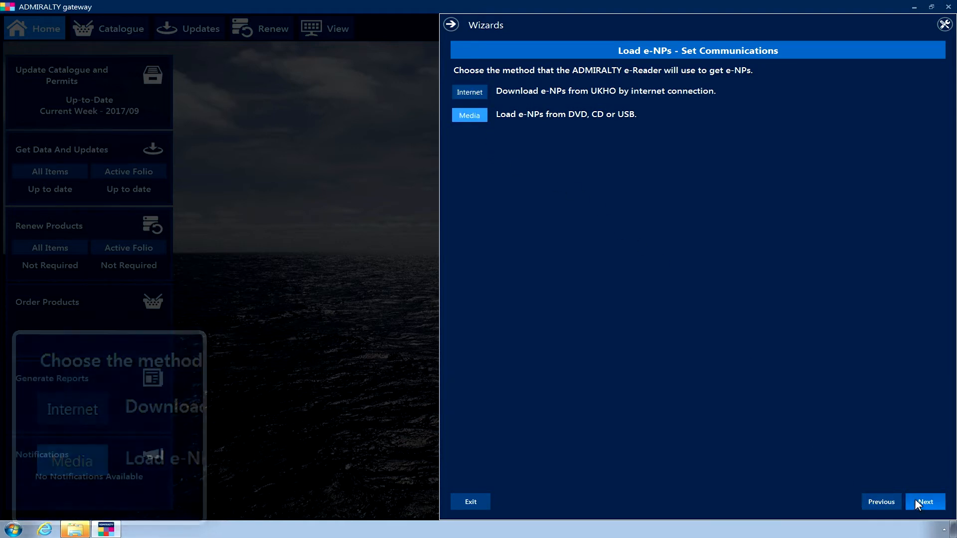
# Step: Choose only e-NP27 Channel Pilot and e-NP28 Dover Strait Pilot for loading
pyautogui.click(925, 501)
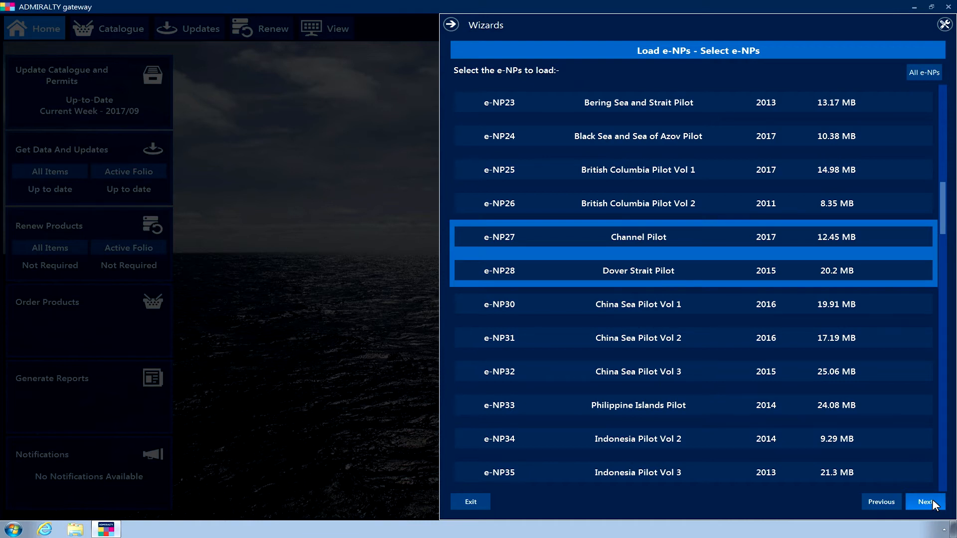
pyautogui.moveTo(921, 74)
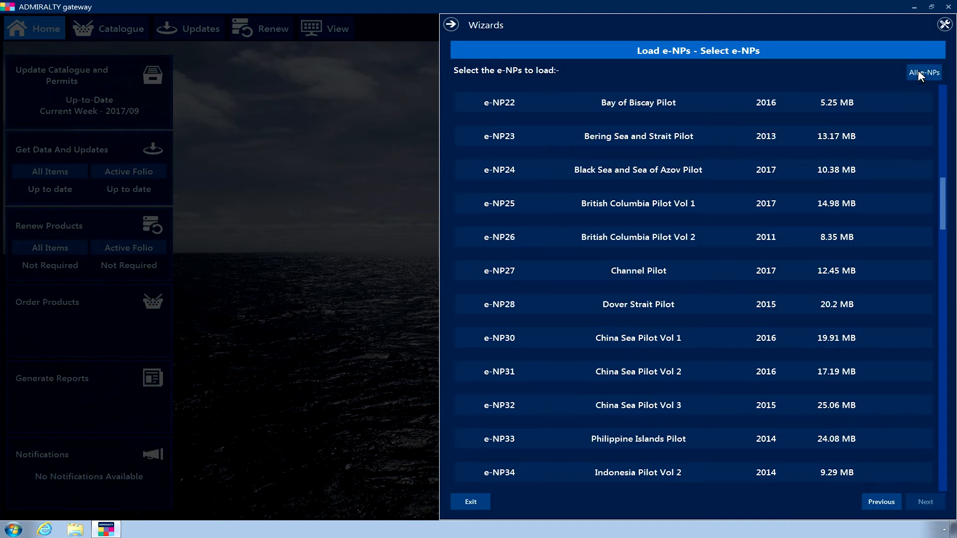
pyautogui.click(638, 271)
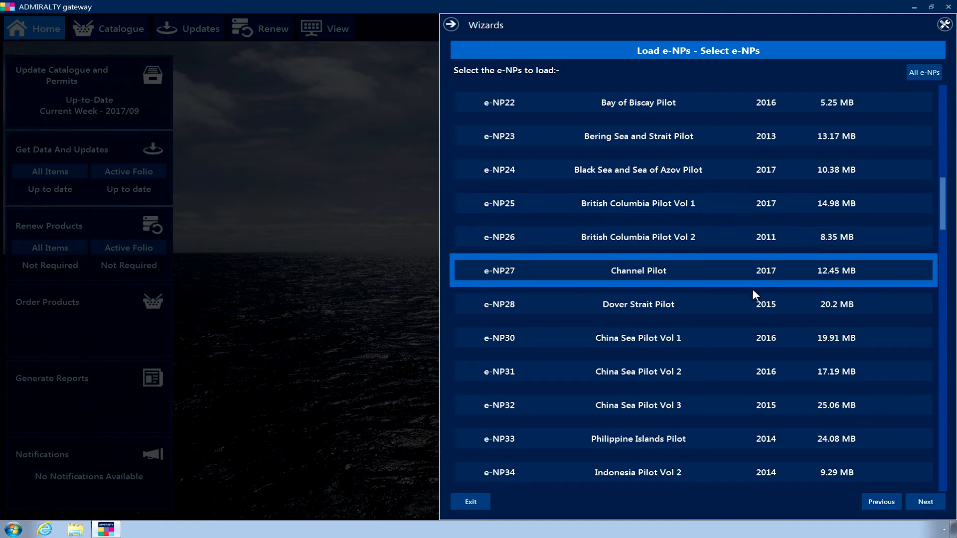
pyautogui.click(638, 304)
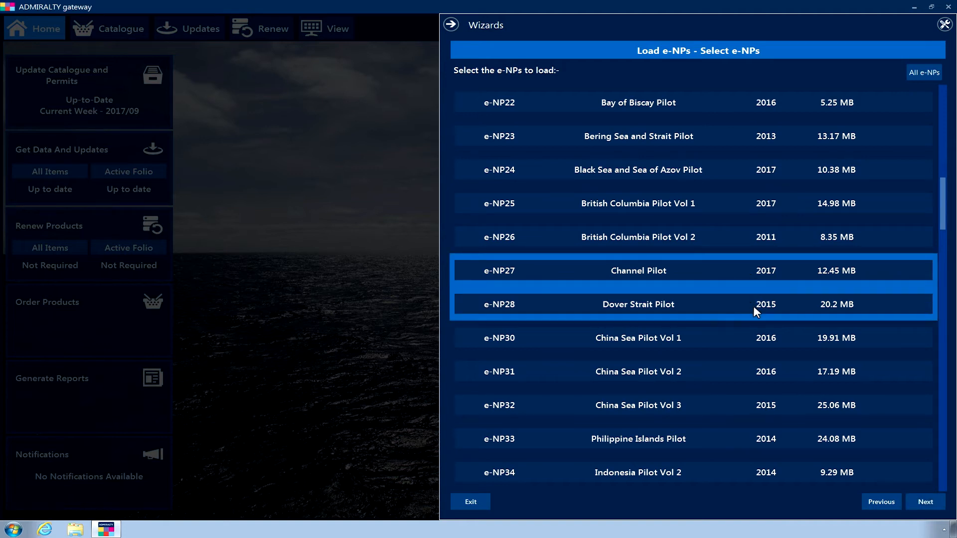
pyautogui.moveTo(913, 467)
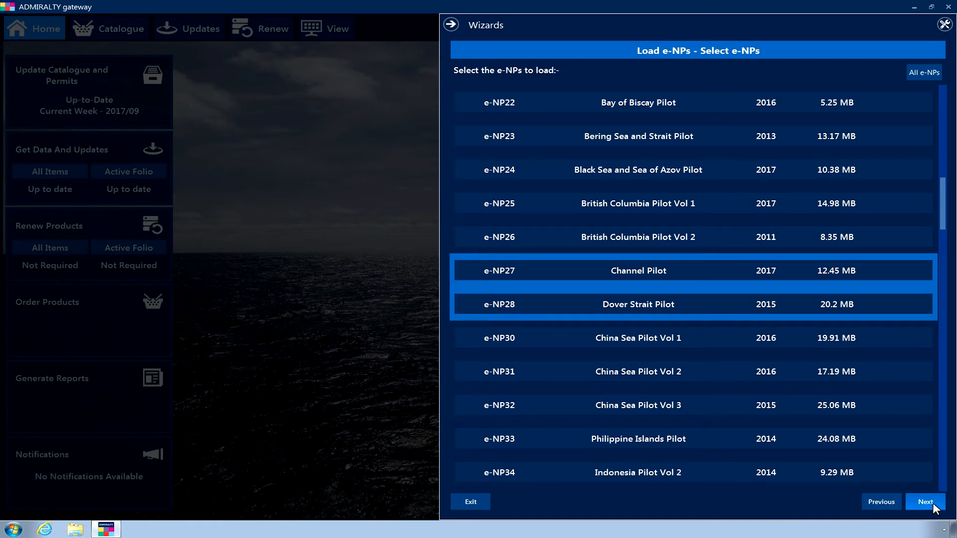
# Step: Set BD-ROM Drive (E:) as the media location to load e-NPs from
pyautogui.click(926, 502)
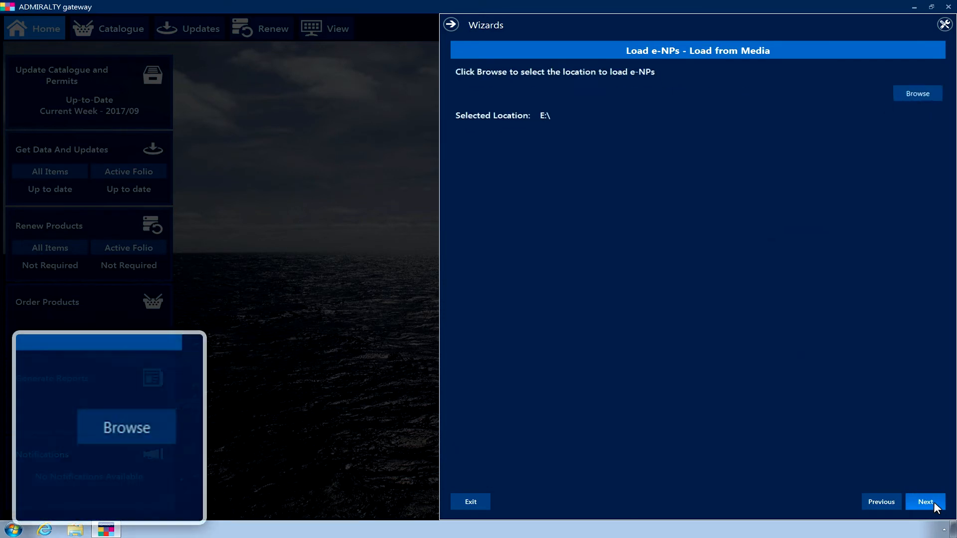
pyautogui.click(918, 93)
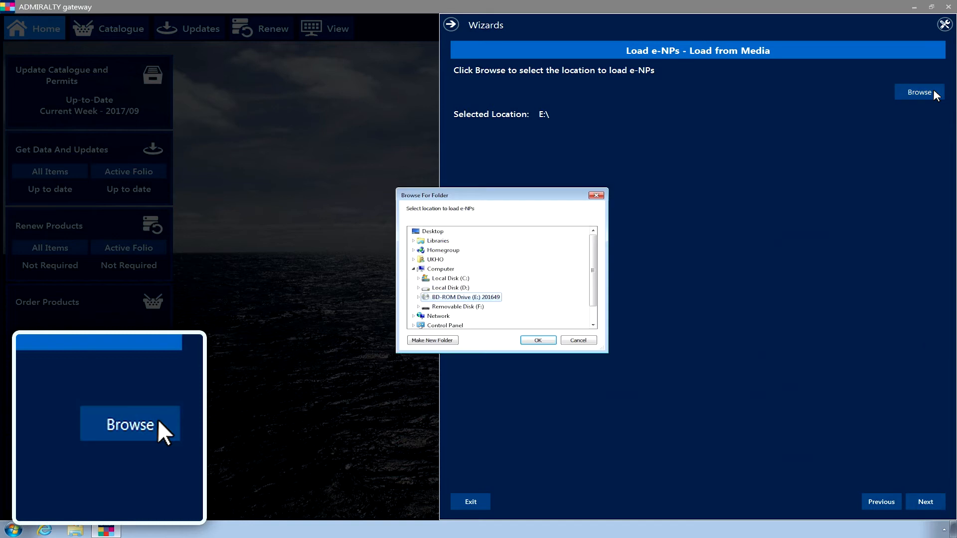
pyautogui.moveTo(486, 301)
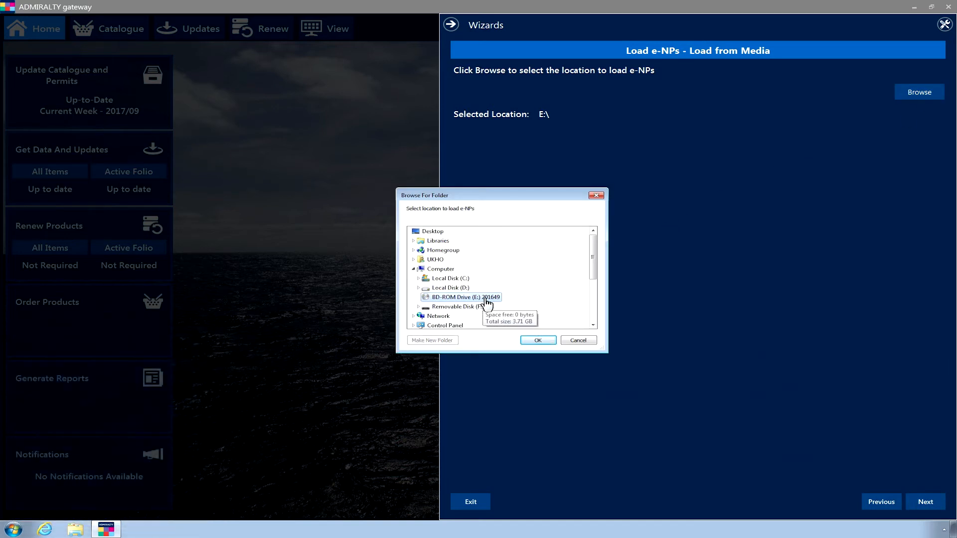
pyautogui.click(419, 297)
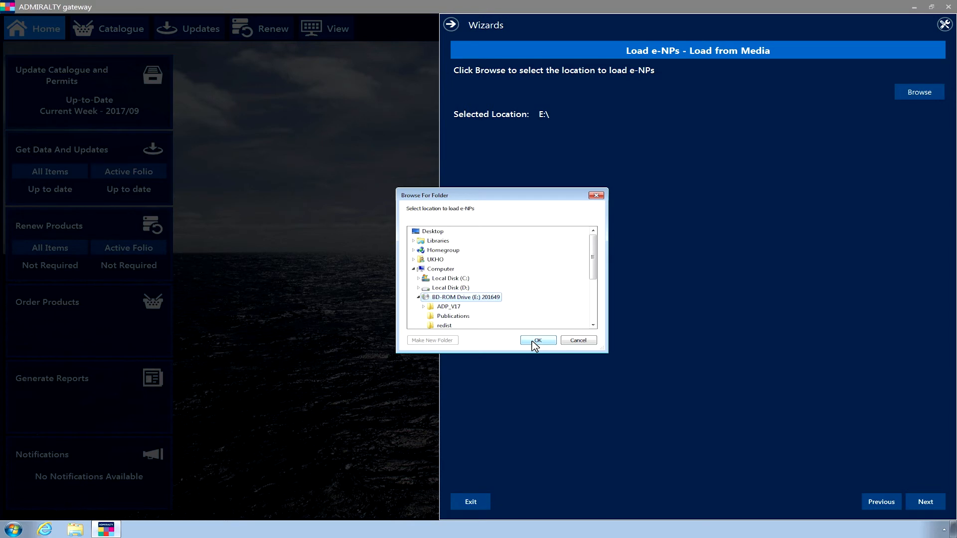
pyautogui.click(538, 341)
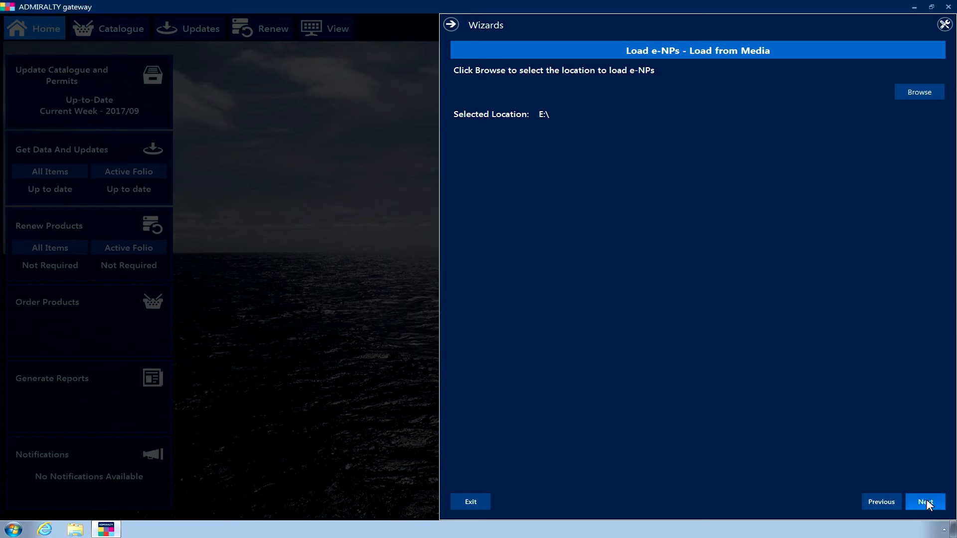
# Step: Load the two selected e-NPs, finish the wizard and return to the home dashboard
pyautogui.click(926, 502)
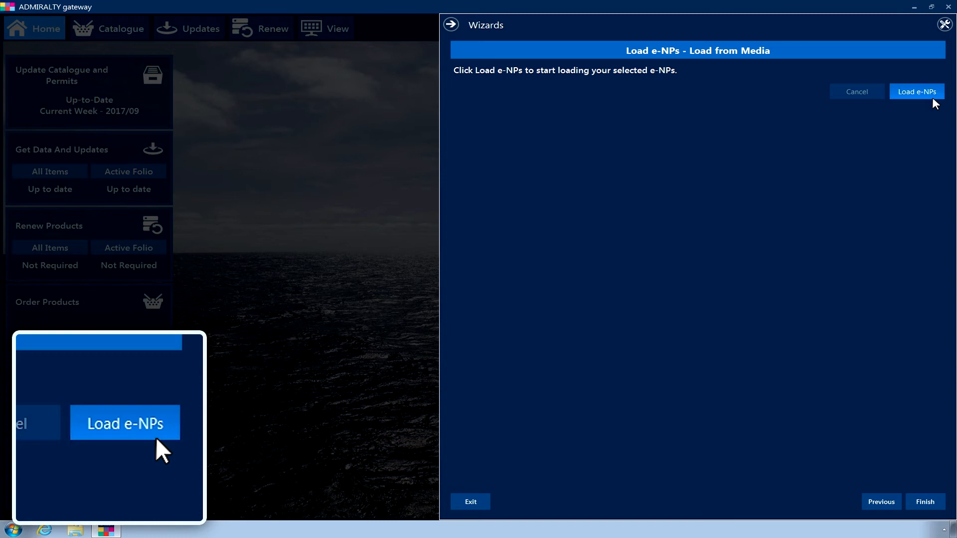
pyautogui.click(917, 91)
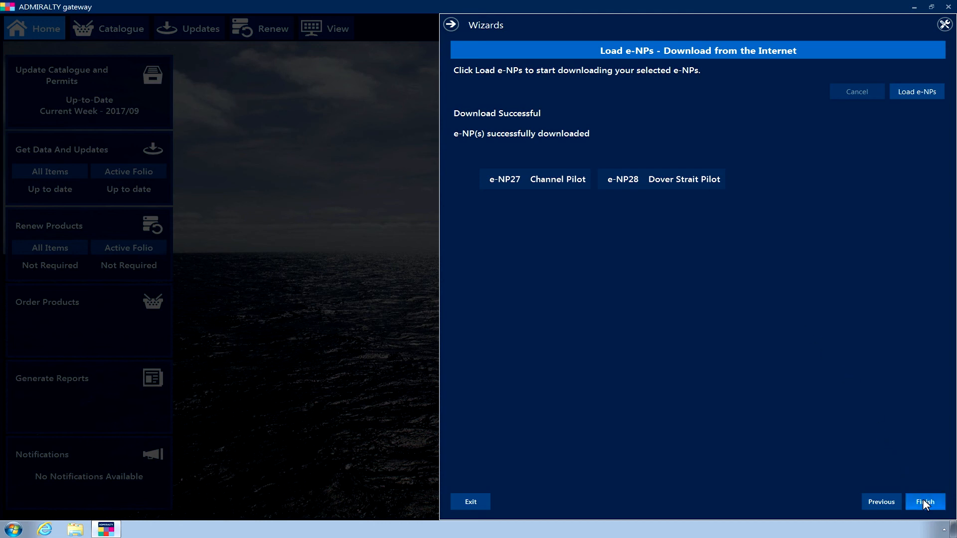
pyautogui.click(925, 501)
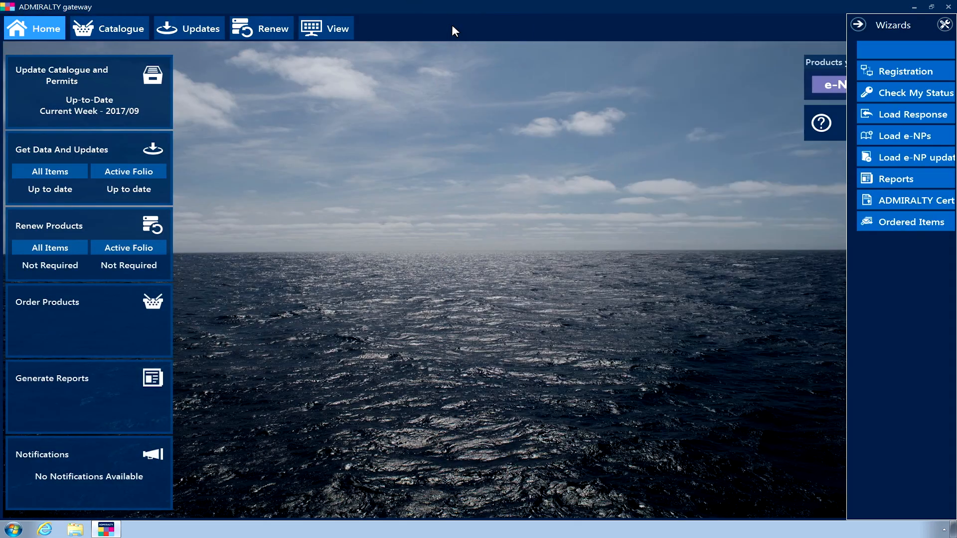
pyautogui.click(942, 26)
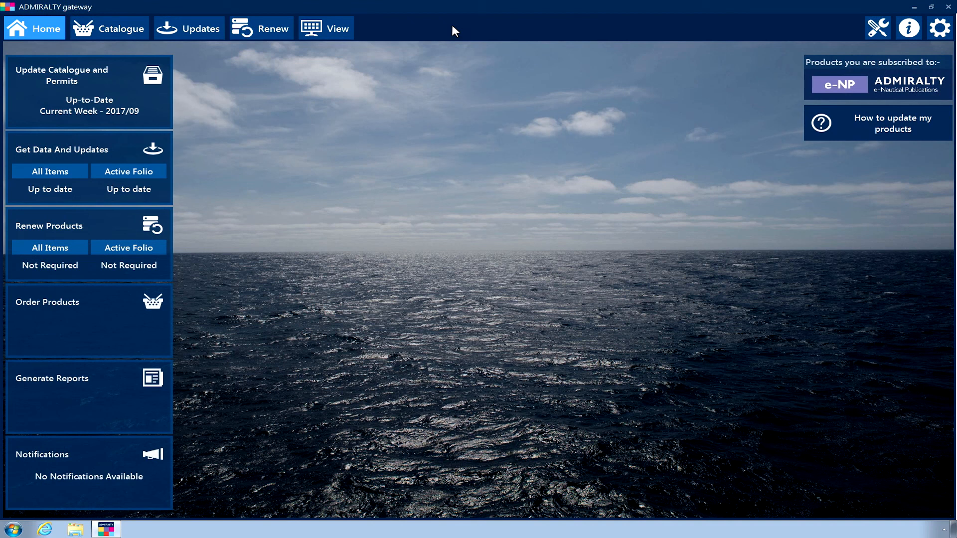